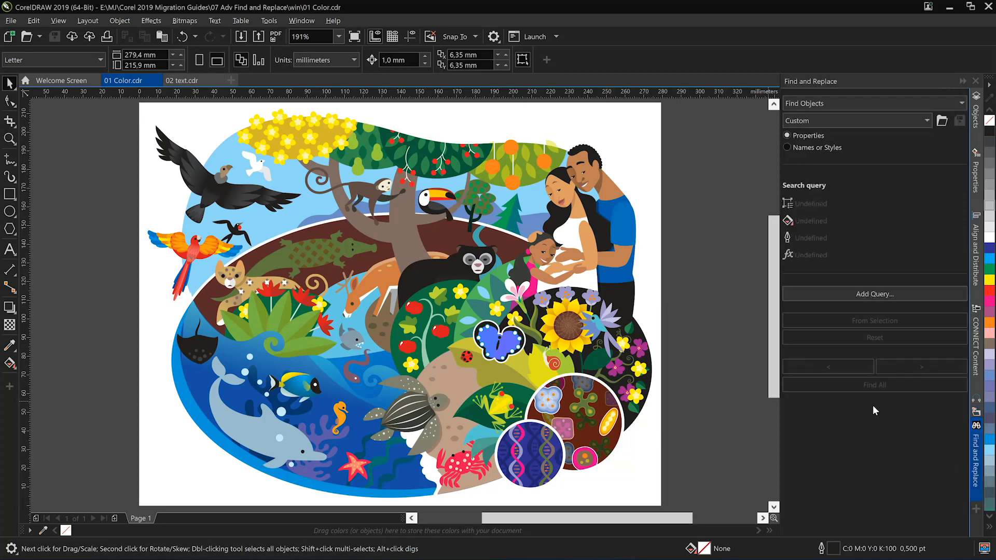
mouse_move(687, 243)
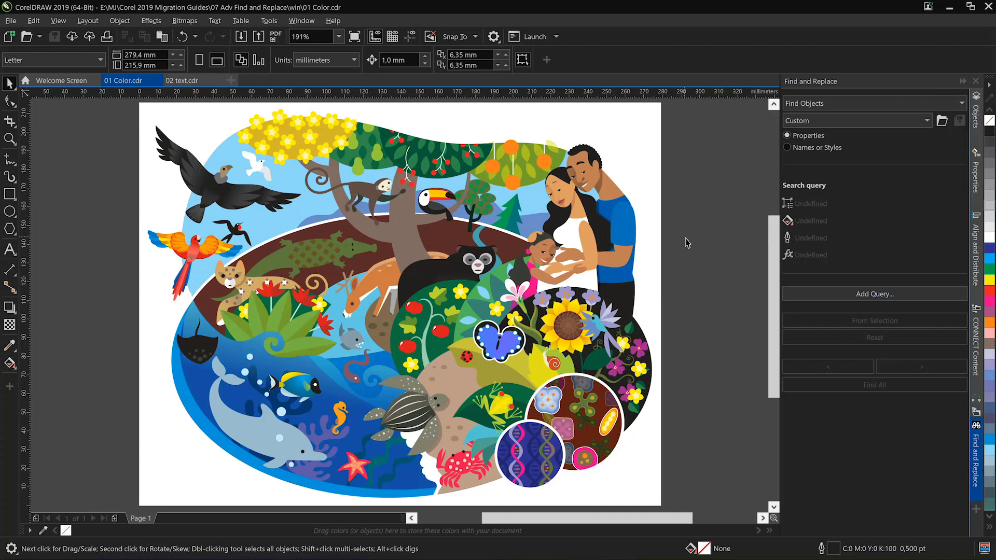
mouse_move(312, 203)
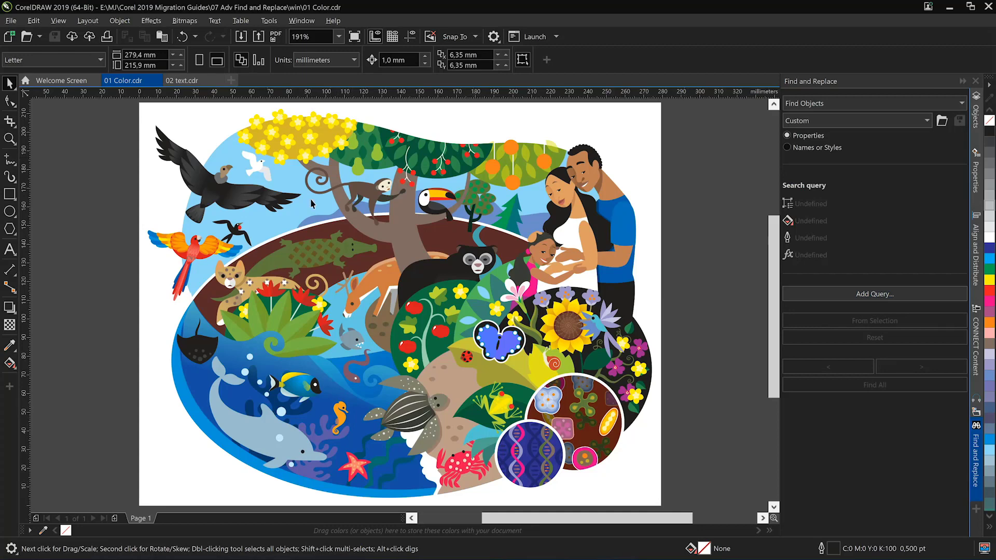
mouse_move(333, 140)
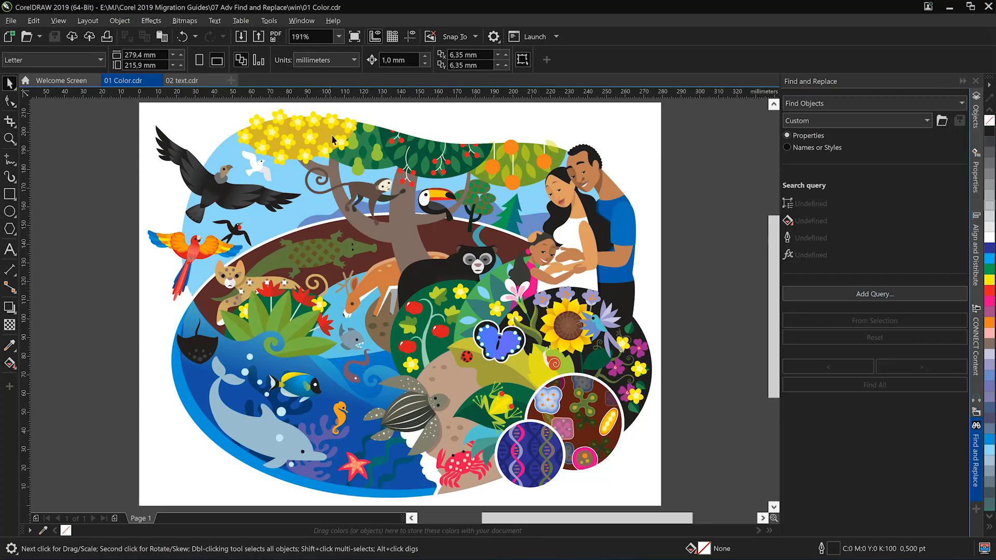
Build a query from one yellow flower and find all 24 matching objects
left_click(330, 120)
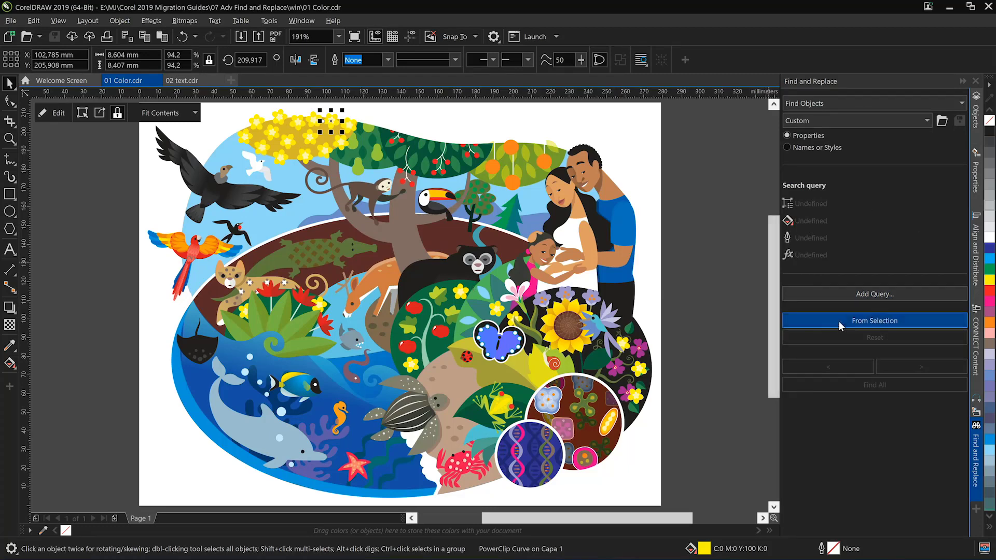
left_click(873, 321)
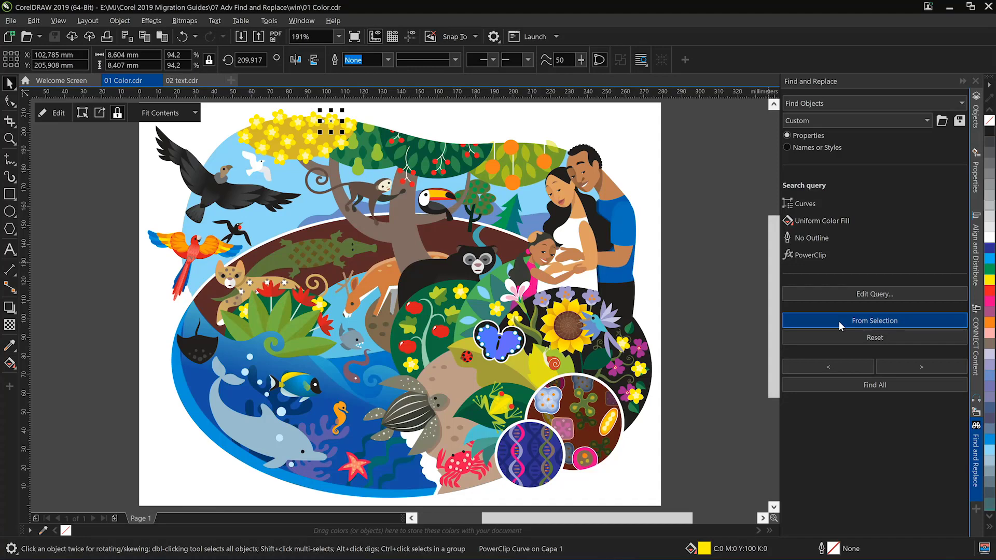
mouse_move(842, 329)
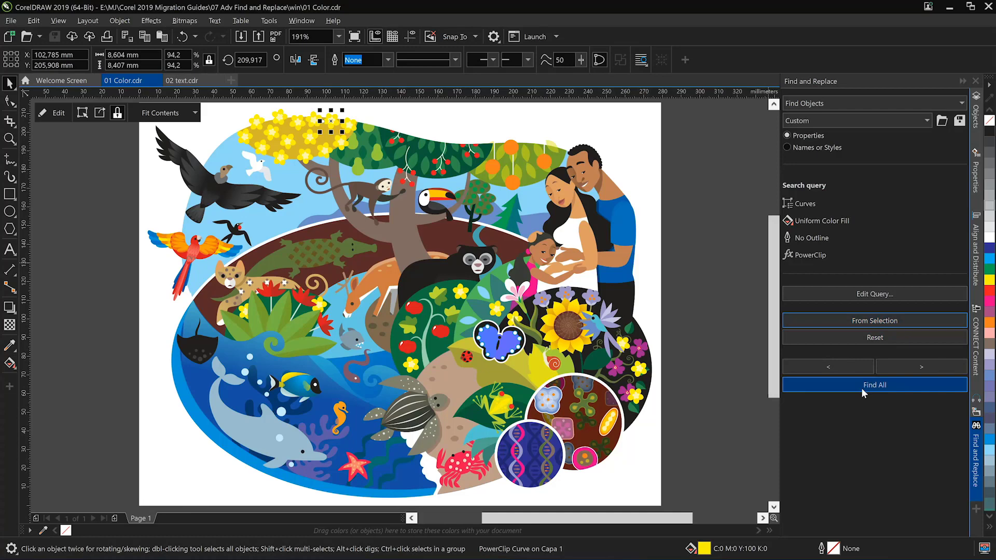
left_click(873, 385)
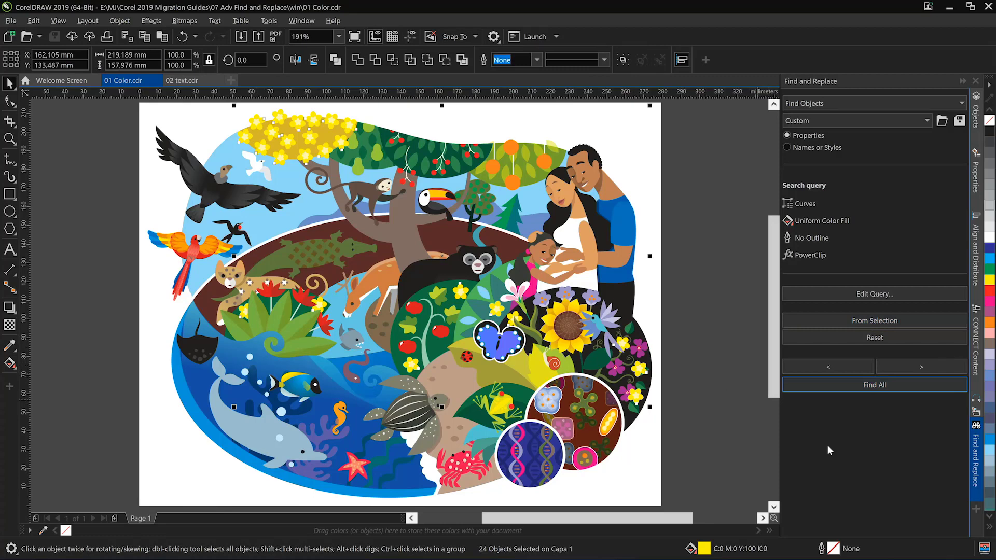
Create a color style from the flowers' fill and change its harmony colour from yellow to red
left_click(977, 431)
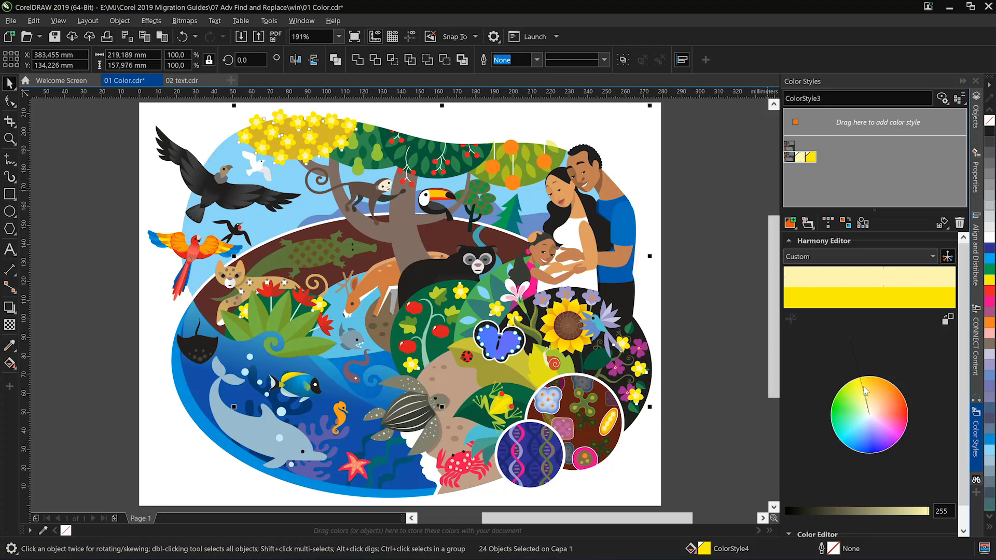
left_click(896, 397)
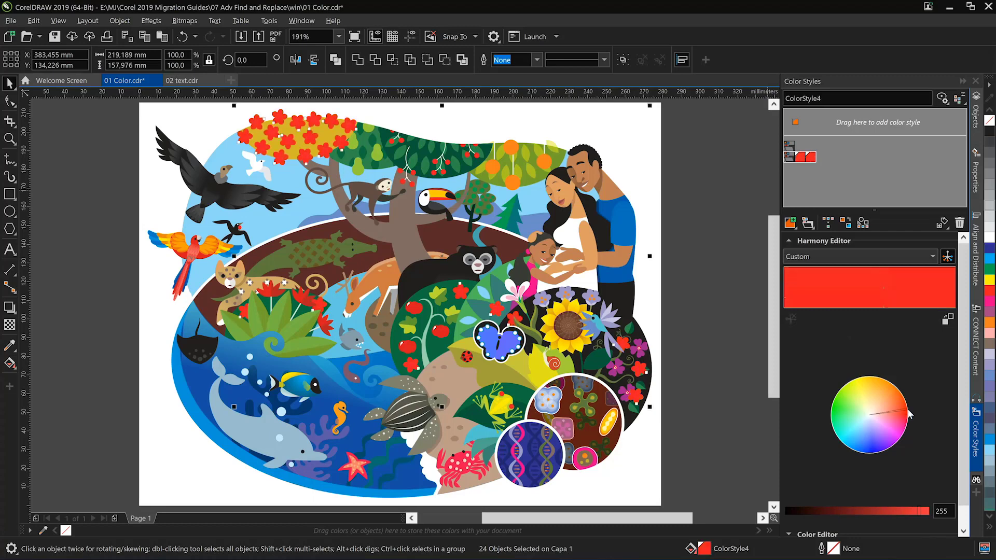
mouse_move(836, 454)
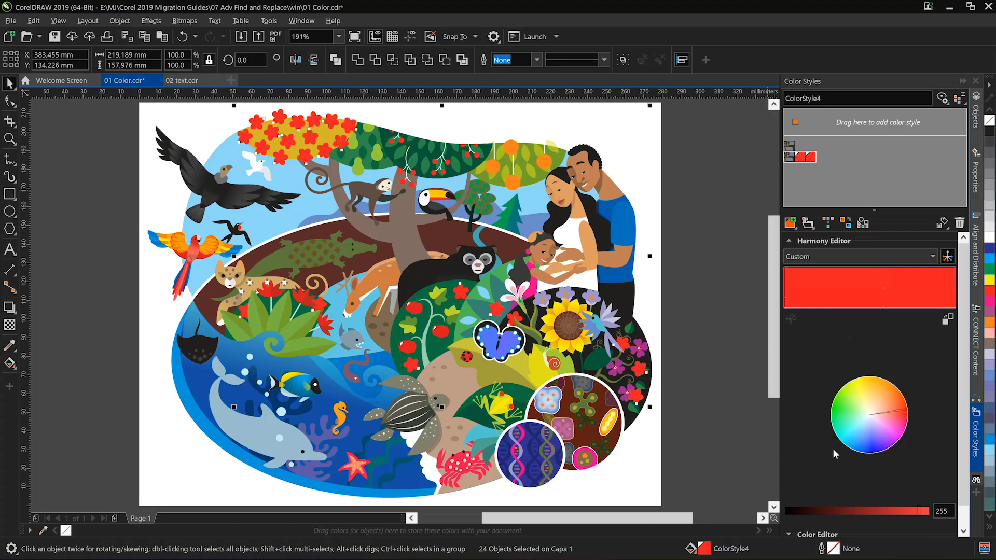
left_click(182, 81)
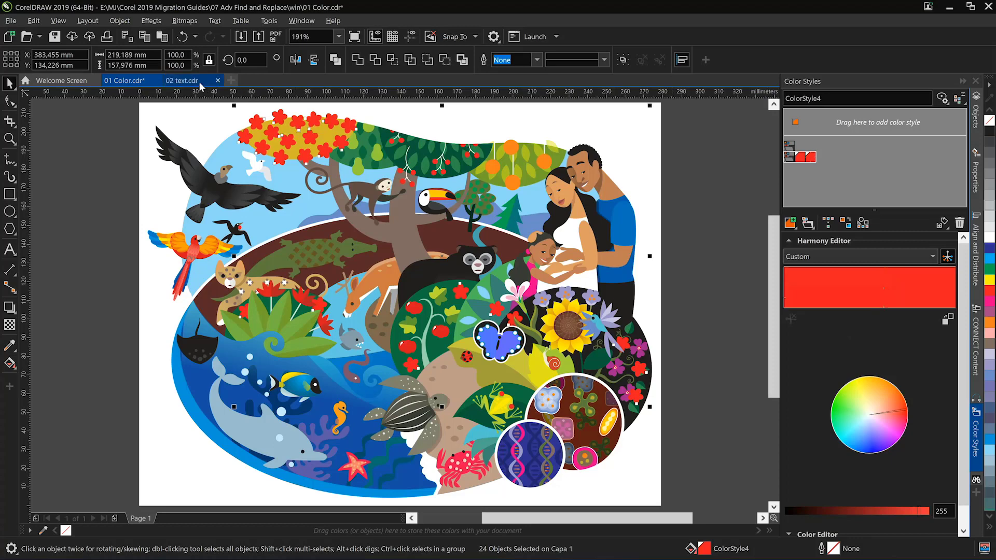
Switch to 02 text.cdr, go to Page 2 and select the '1' text as a sample
left_click(181, 80)
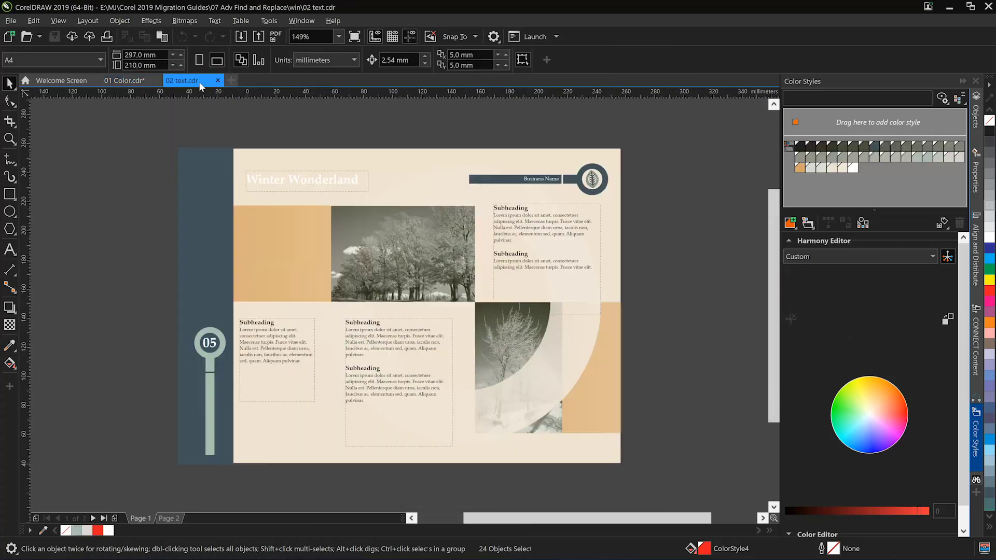
left_click(168, 518)
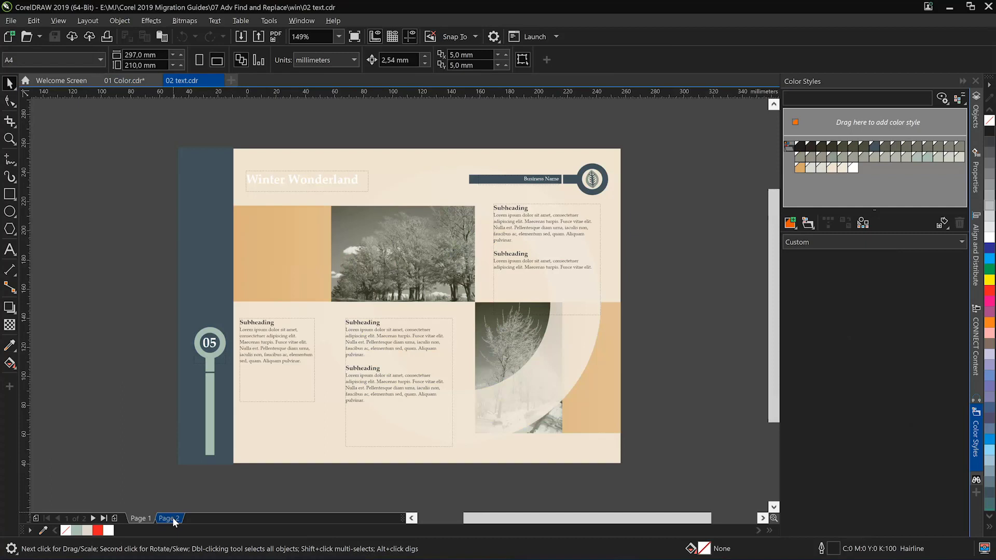
left_click(169, 518)
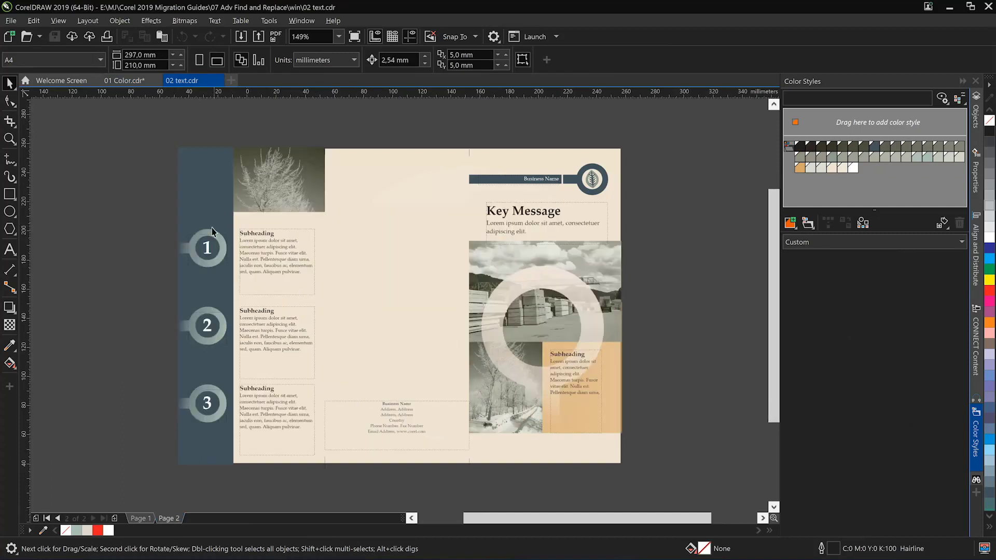
mouse_move(180, 244)
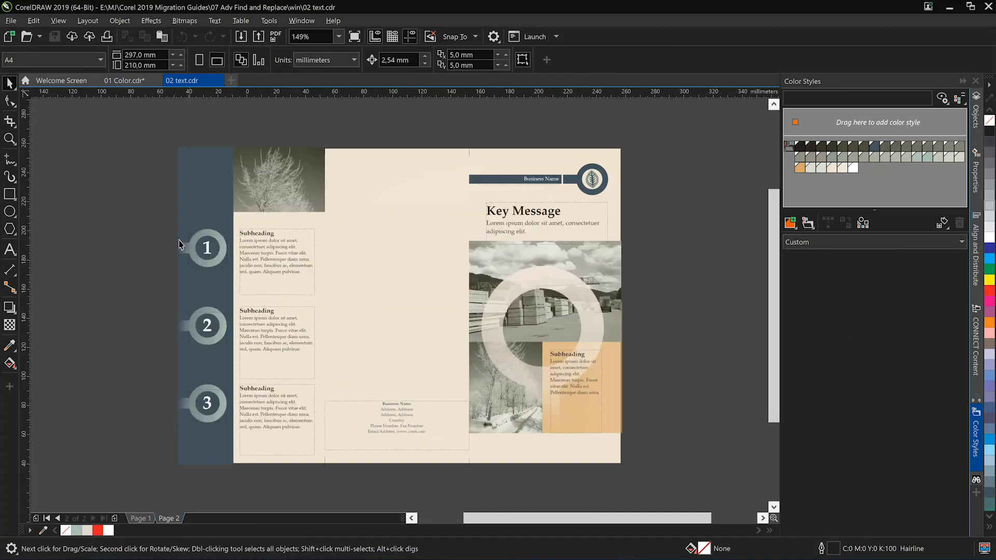
mouse_move(56, 132)
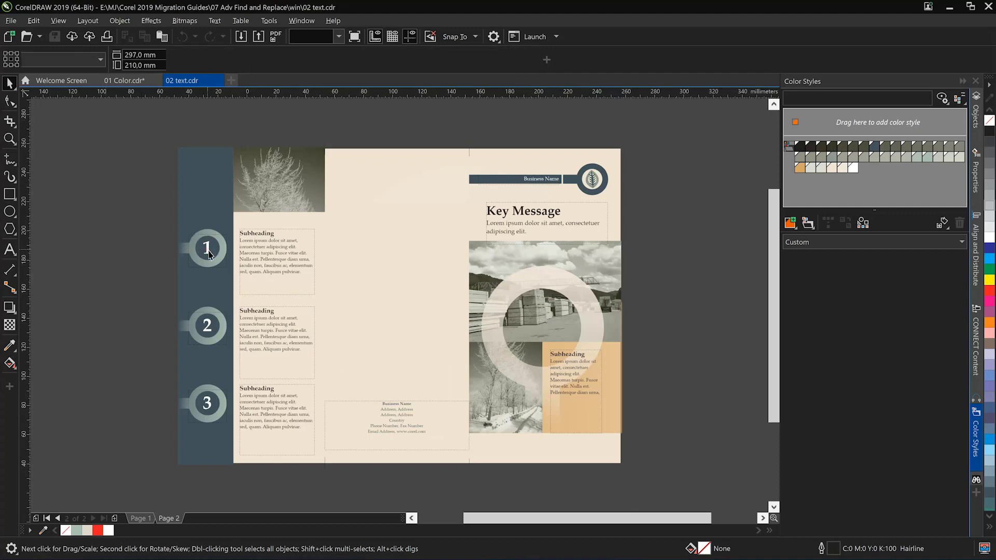
left_click(206, 248)
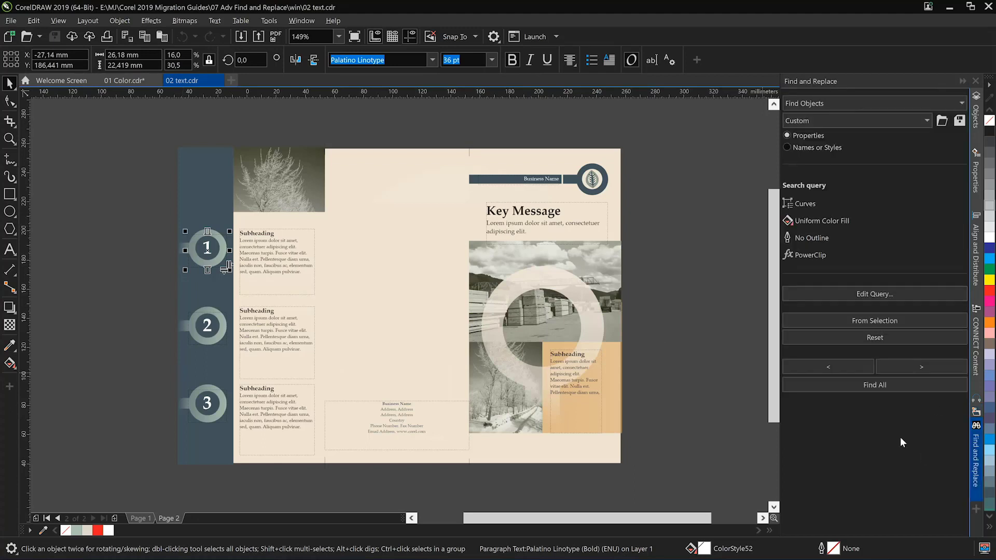
Reset the query, rebuild it from the '1' text, find all and apply Oswald to the three labels
left_click(874, 337)
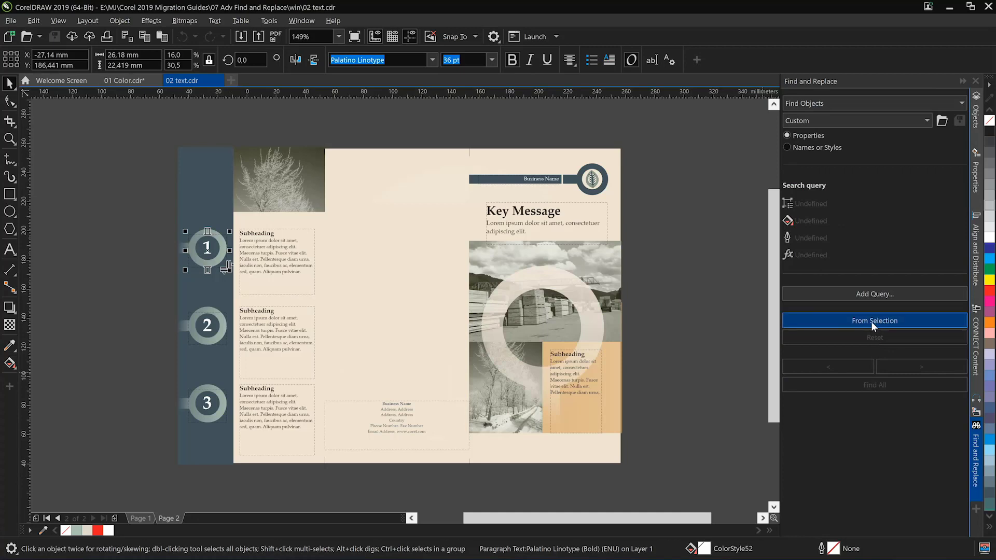
left_click(873, 321)
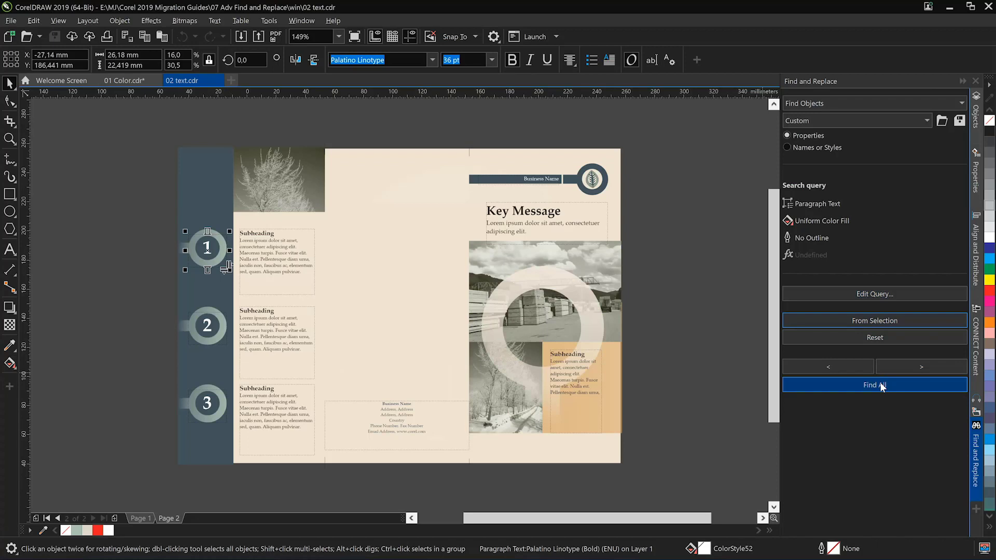
left_click(873, 385)
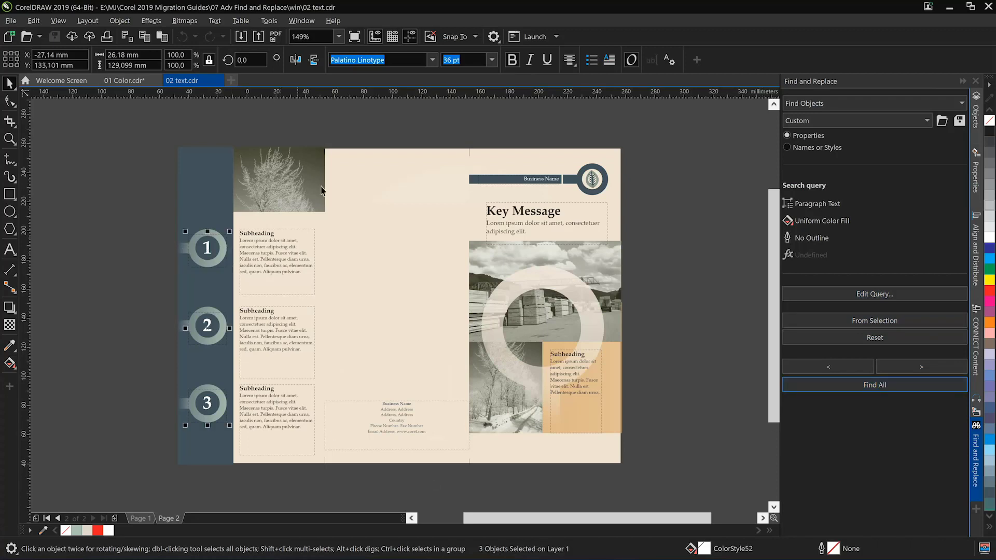
left_click(434, 61)
type("Oswald")
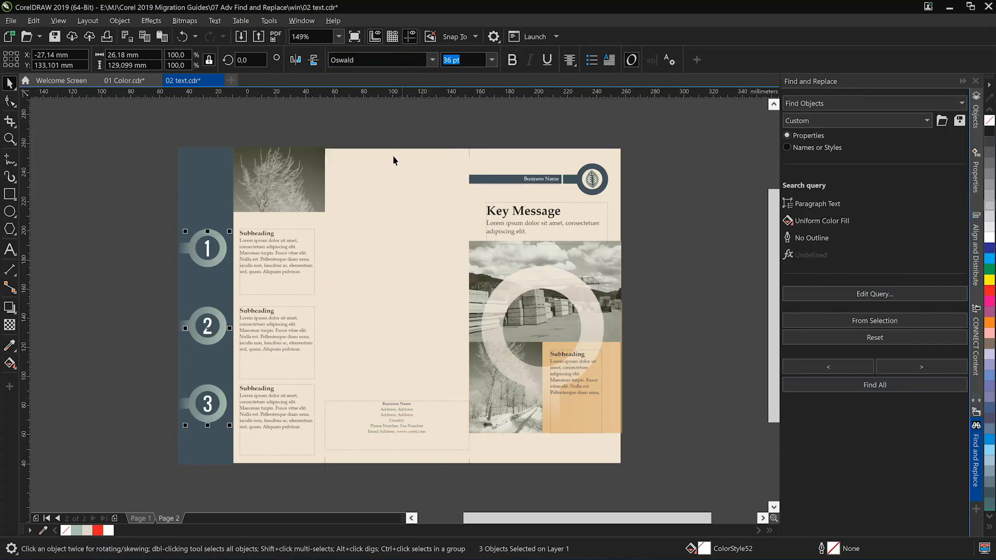
mouse_move(205, 455)
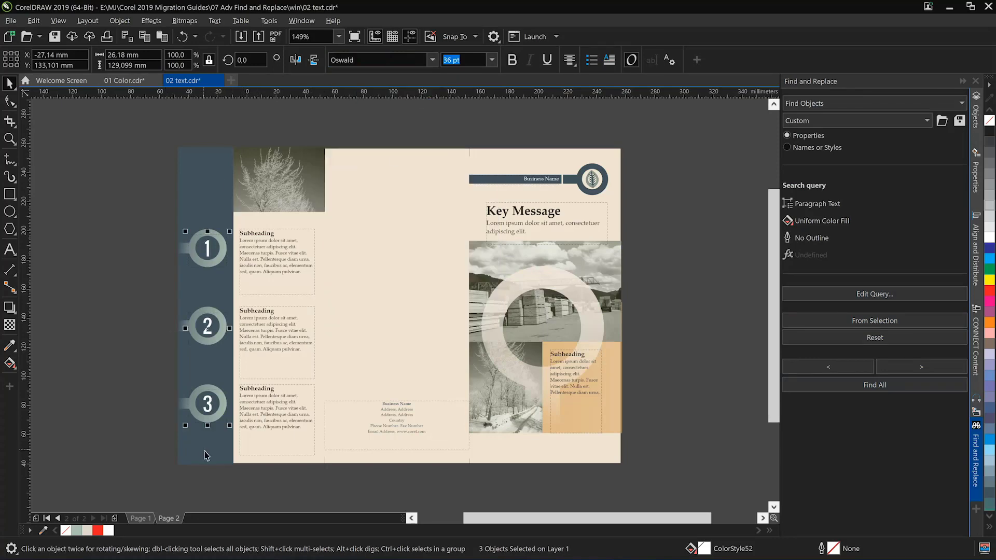
left_click(140, 518)
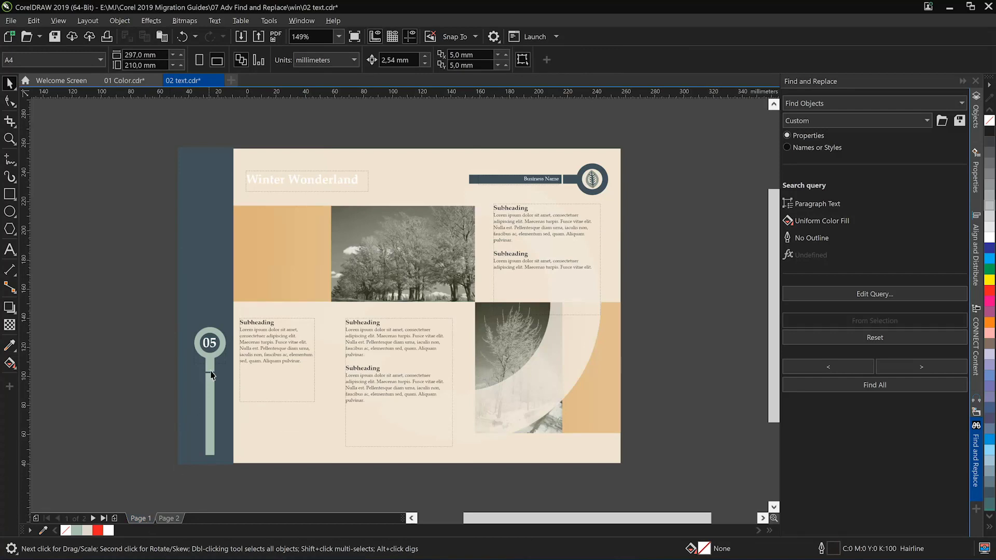
Select the 05 label, reset the query and rebuild it From Selection
left_click(208, 344)
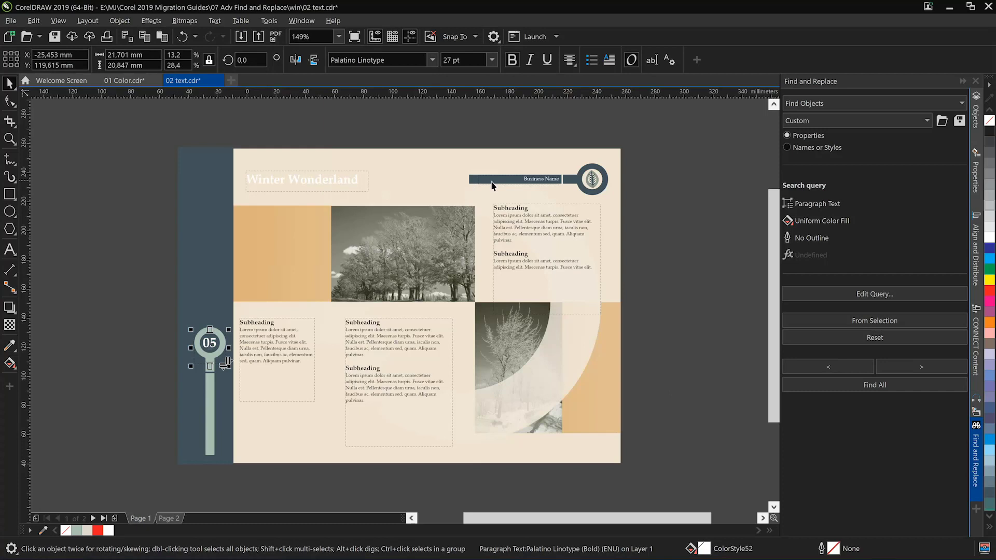
mouse_move(135, 338)
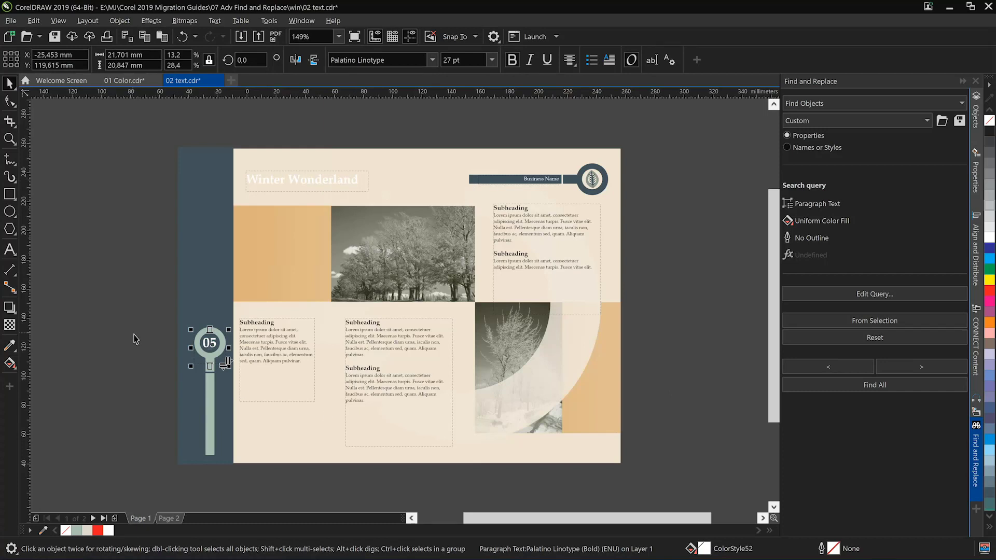
mouse_move(264, 216)
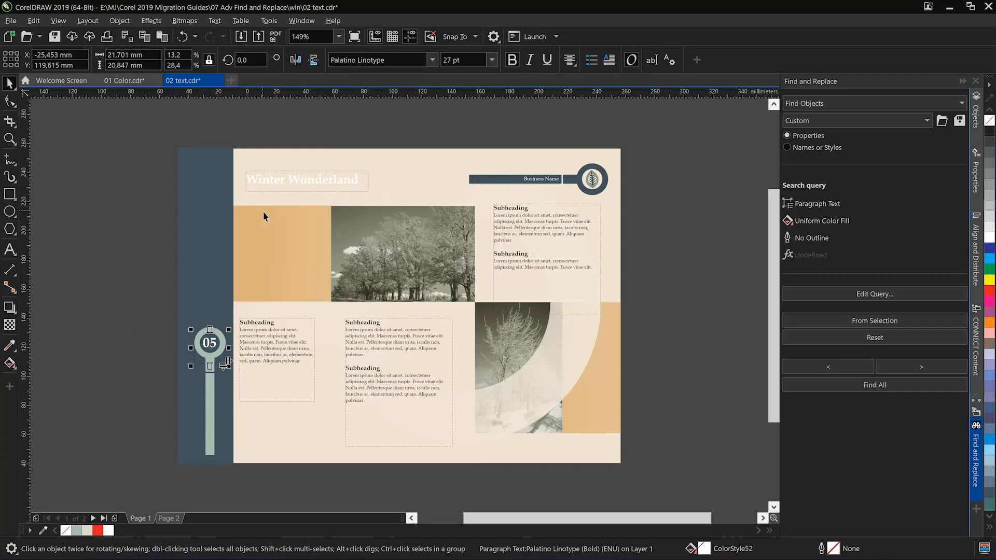
mouse_move(305, 433)
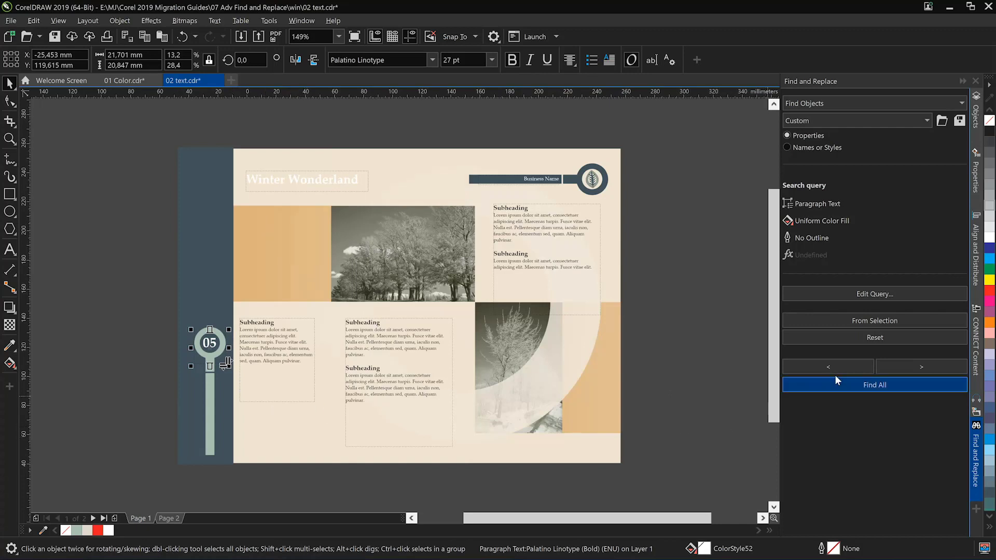
left_click(874, 337)
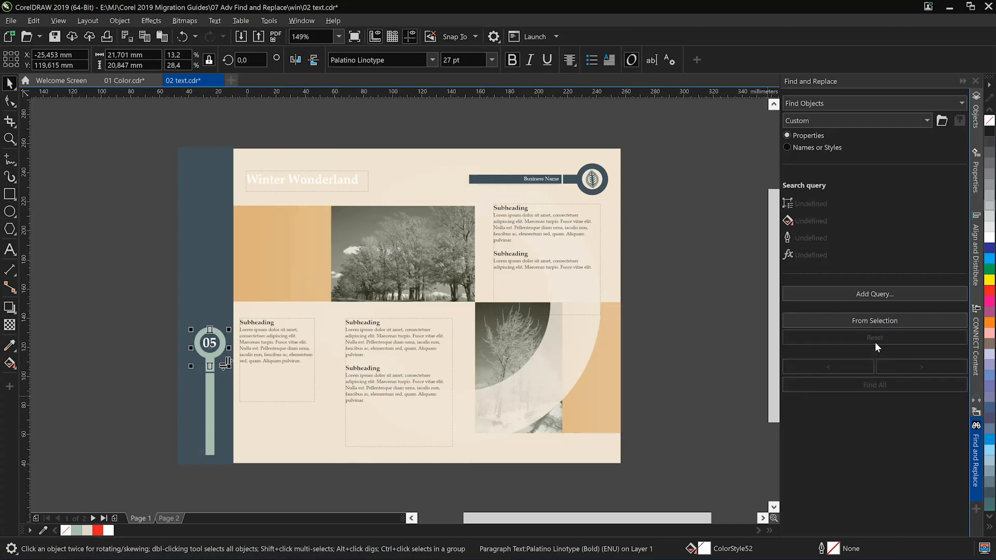
left_click(874, 320)
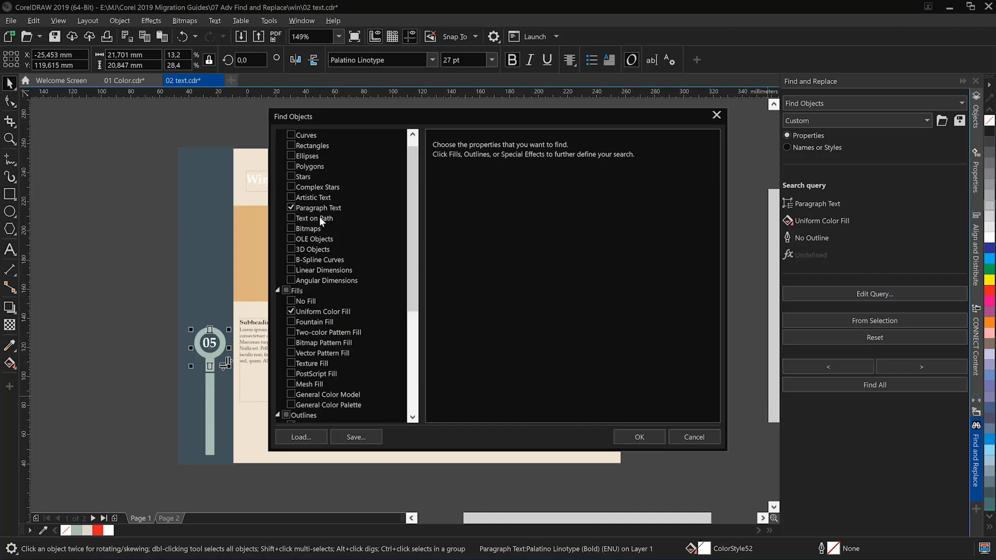
Set Paragraph Text criteria to Palatino Linotype with Weight and Size unchecked, and confirm
left_click(319, 207)
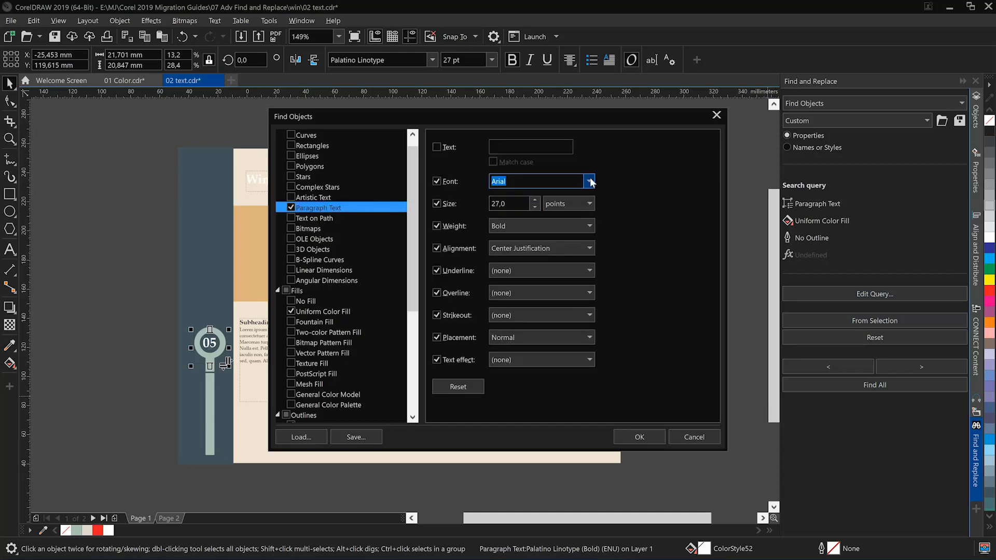
left_click(587, 180)
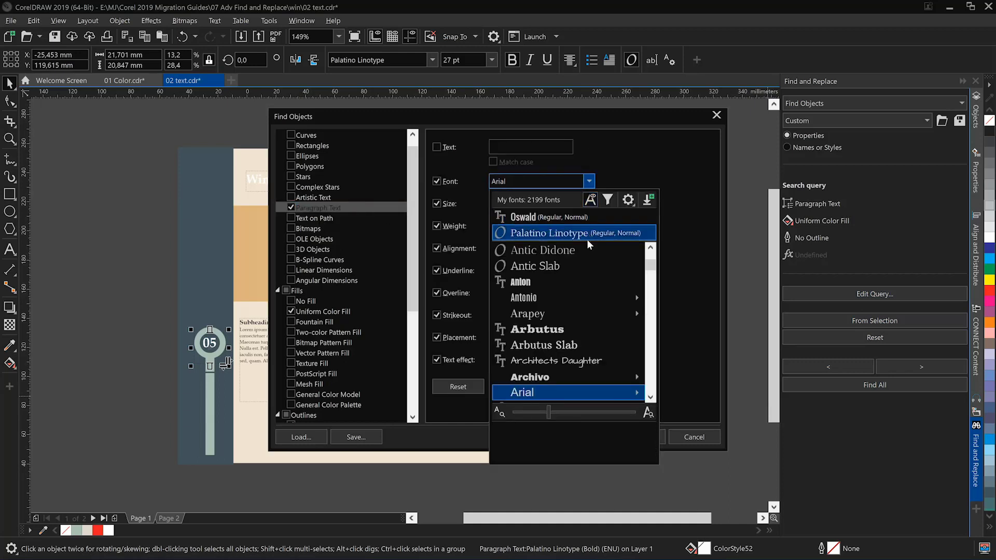
left_click(552, 233)
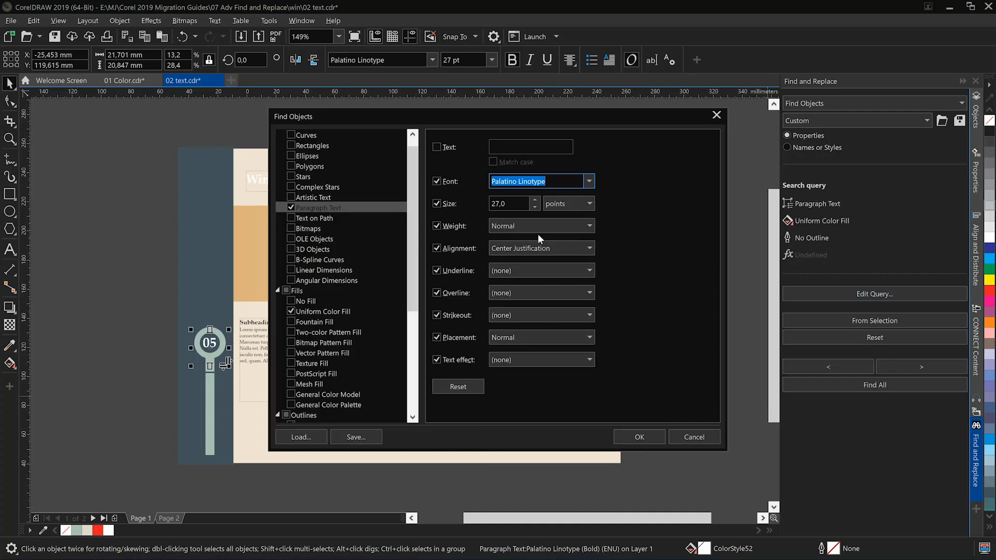
left_click(437, 226)
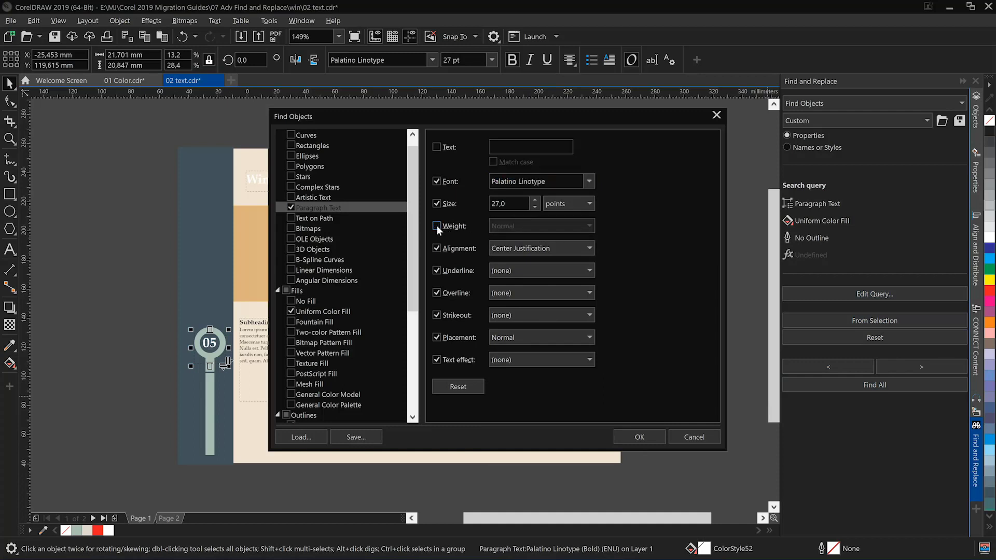
left_click(437, 204)
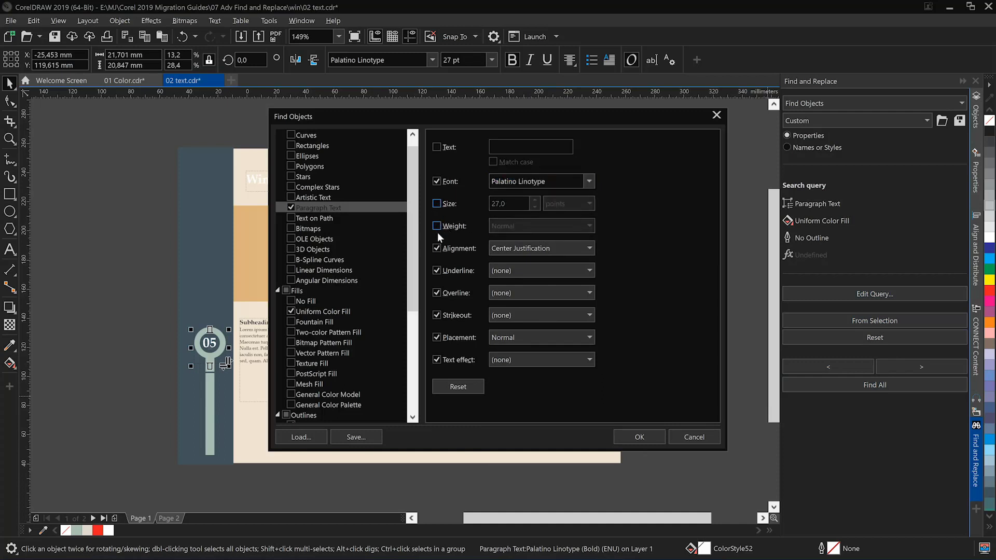
left_click(437, 248)
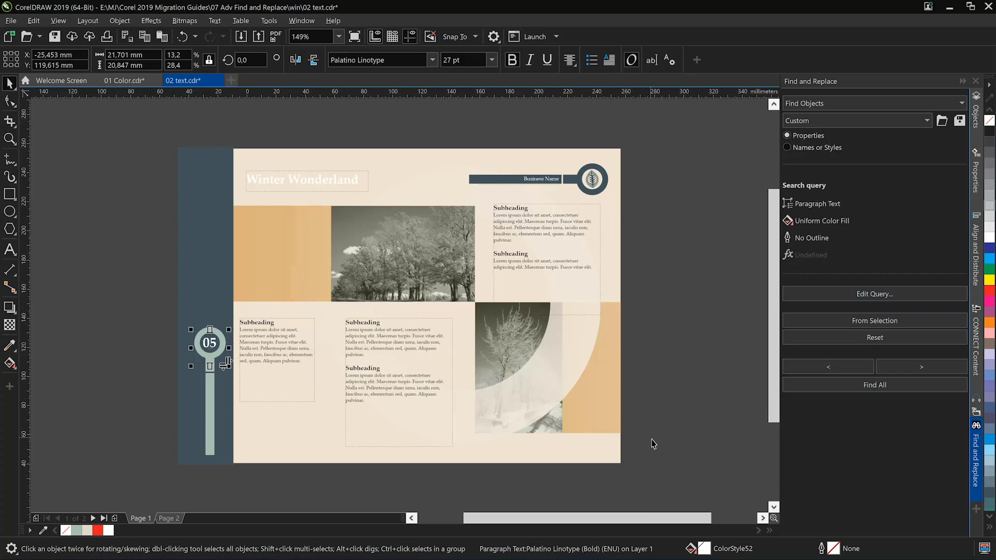
Find all three matching Palatino Linotype texts and bring up the Font list for them
left_click(873, 385)
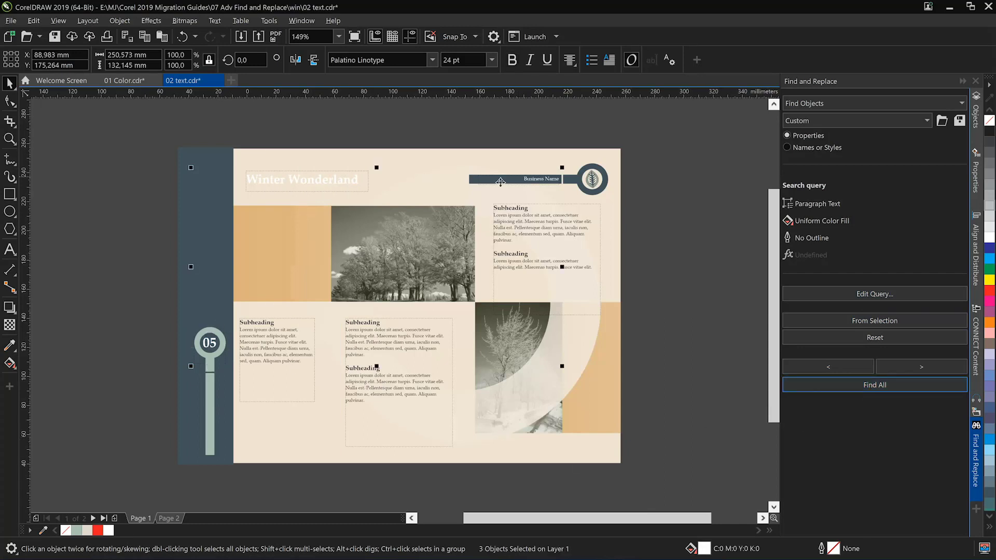
mouse_move(564, 363)
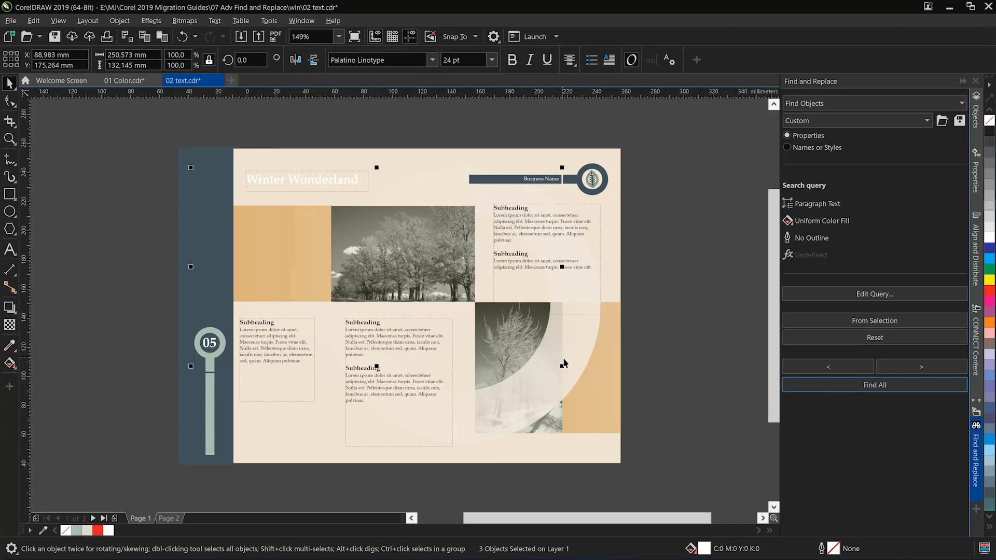
left_click(433, 60)
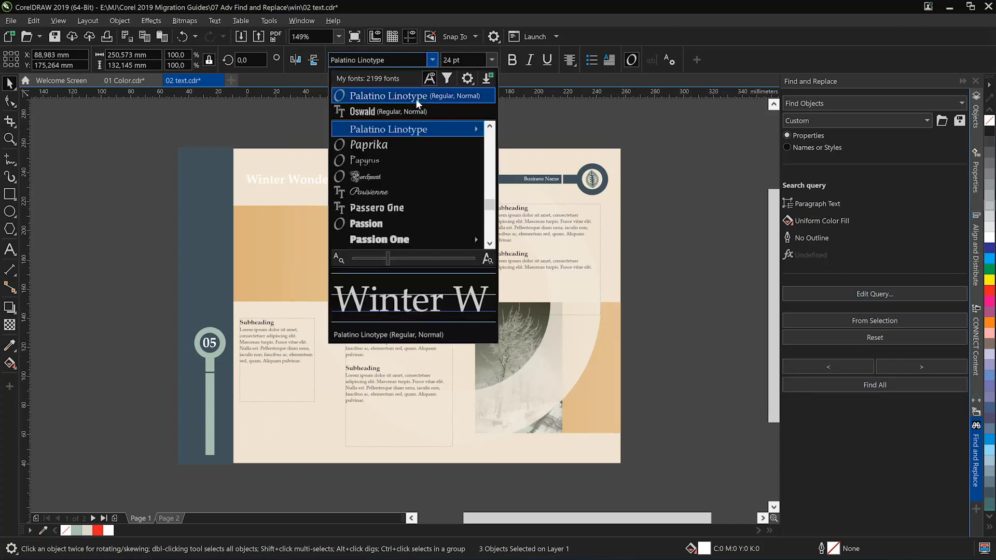